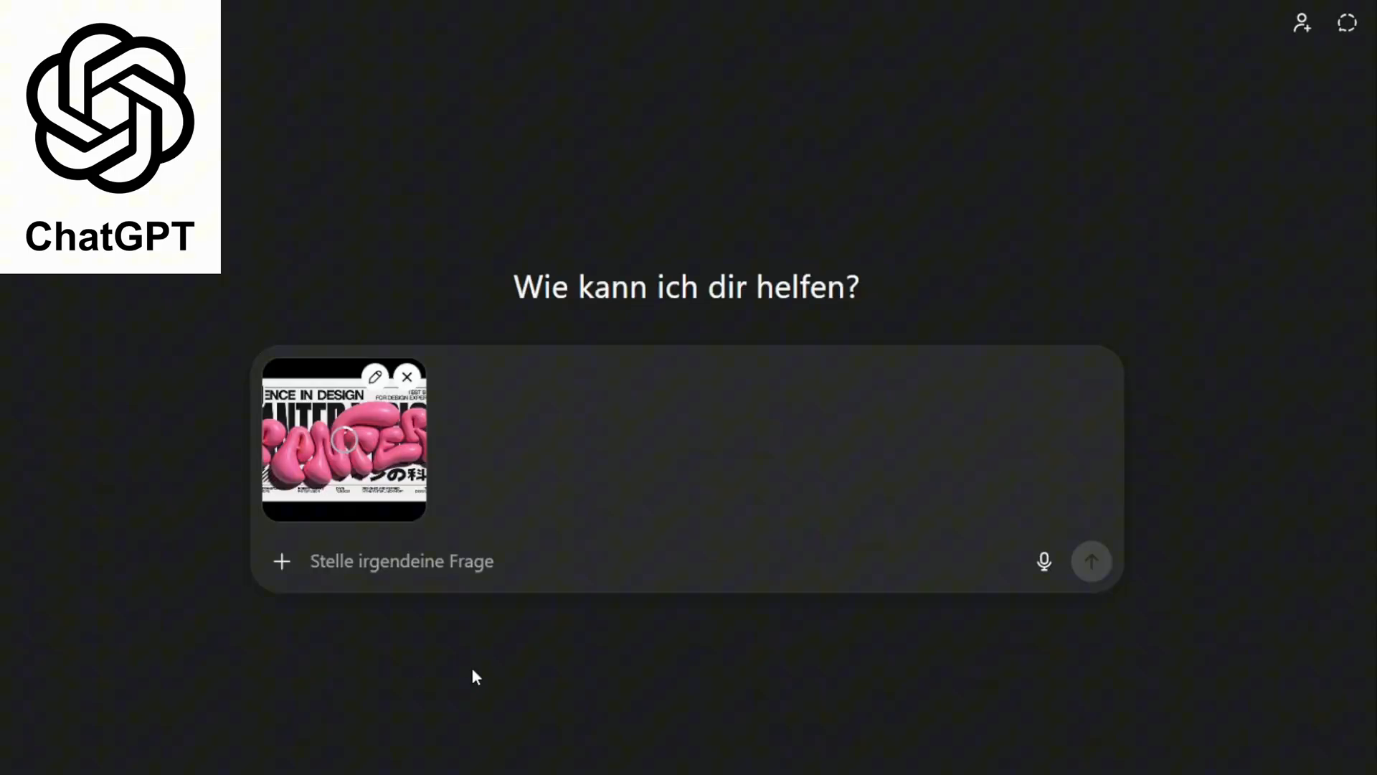
type("The image shows pink lettering that looks inflated. Write to me in this font, HYPE. IThe letters should look artistic and be of different sizes, as in the example. Create an illustration for me in black and white. The lettering should be completely black and the background white. Create a gap of 3 pixels between the letters.\"")
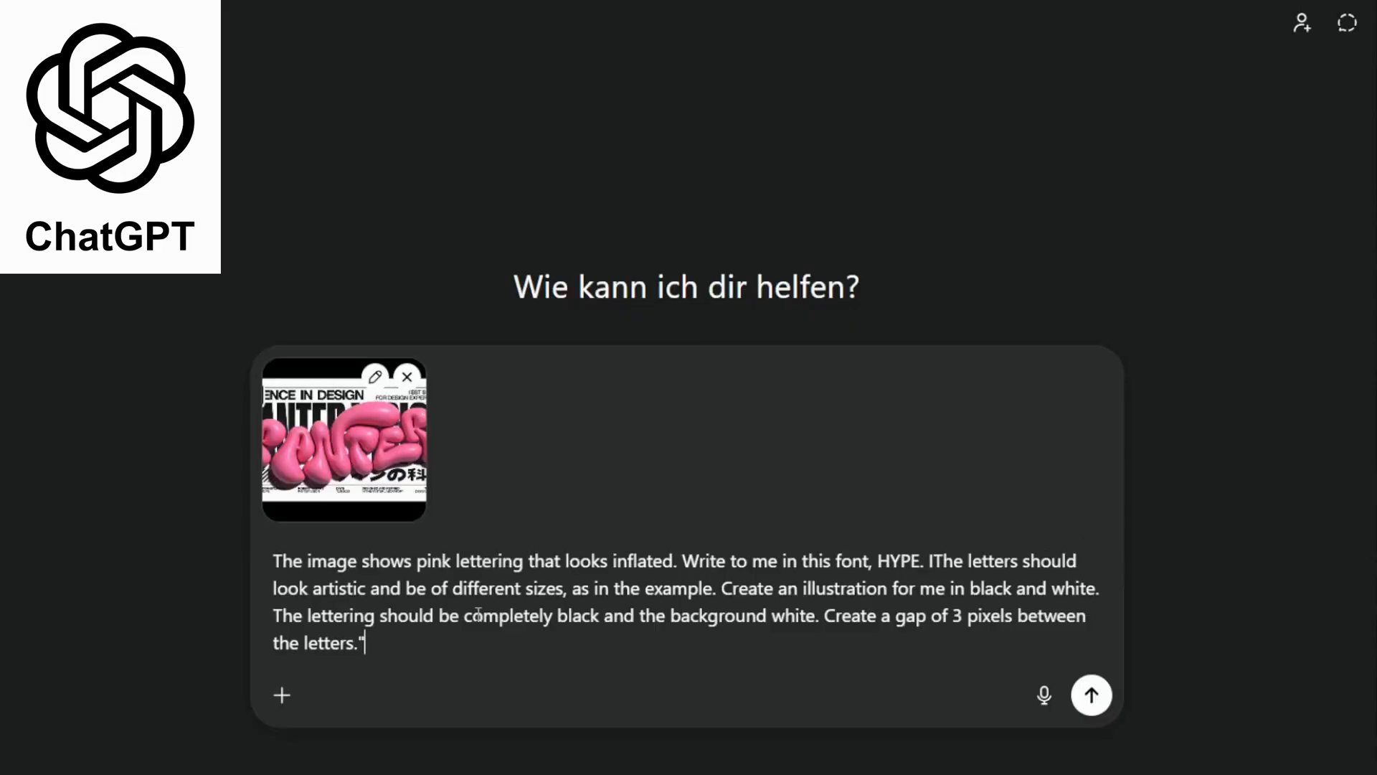